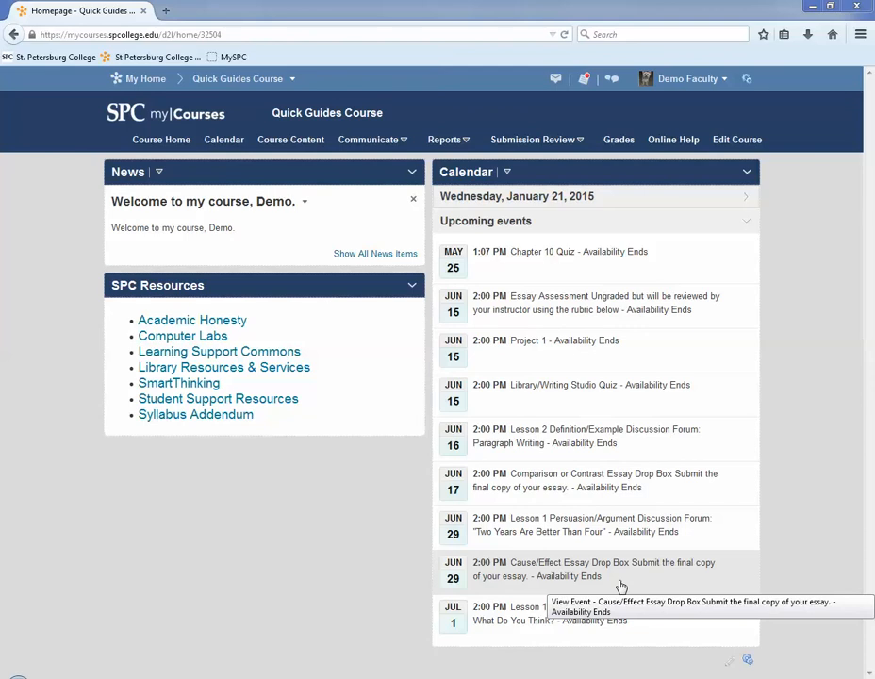
Go to the Quick Guides Course Manage Quizzes page via Submission Review > Quizzes.
left_click(532, 140)
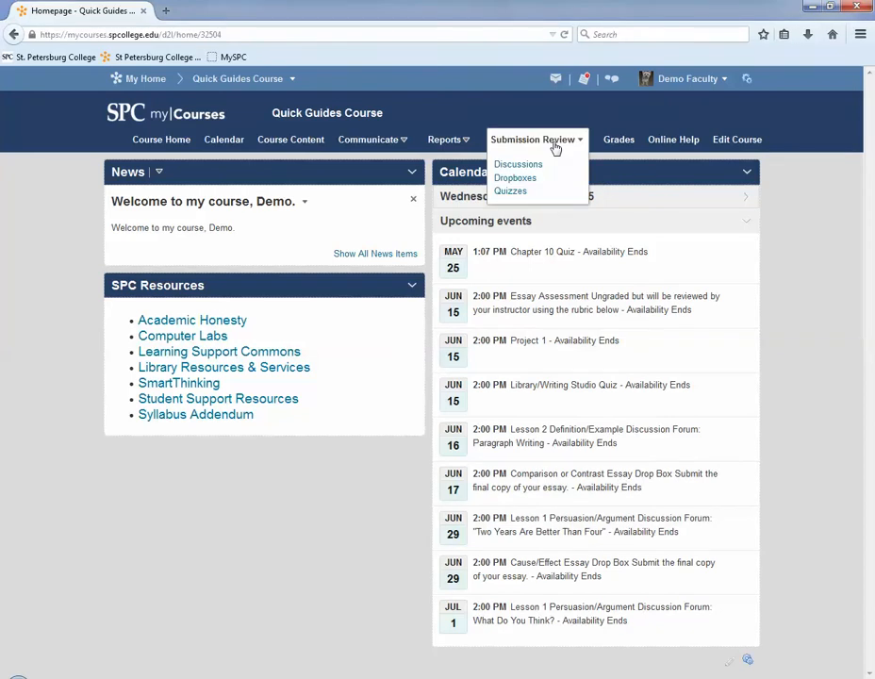
left_click(509, 190)
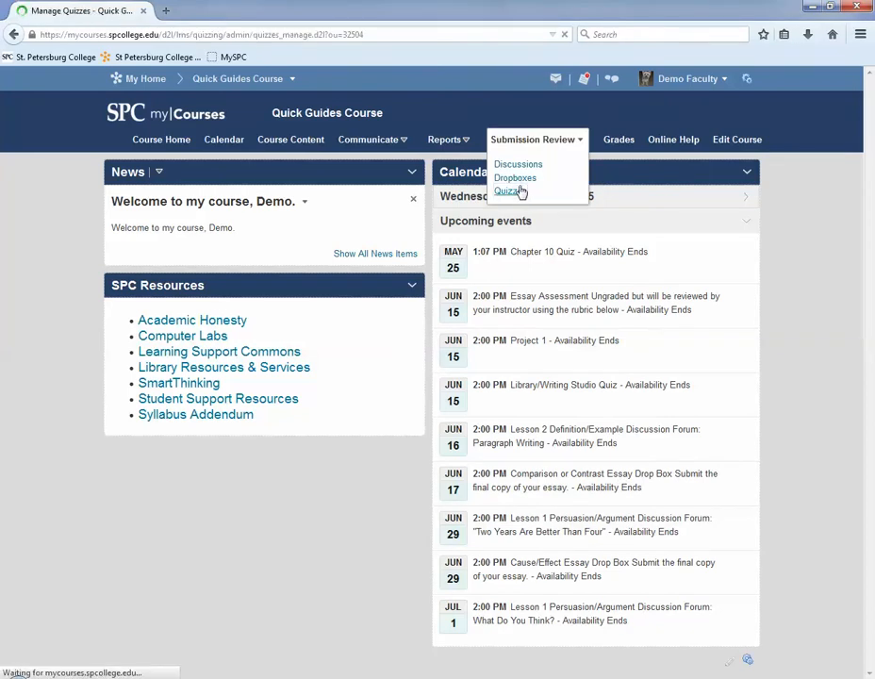
left_click(507, 190)
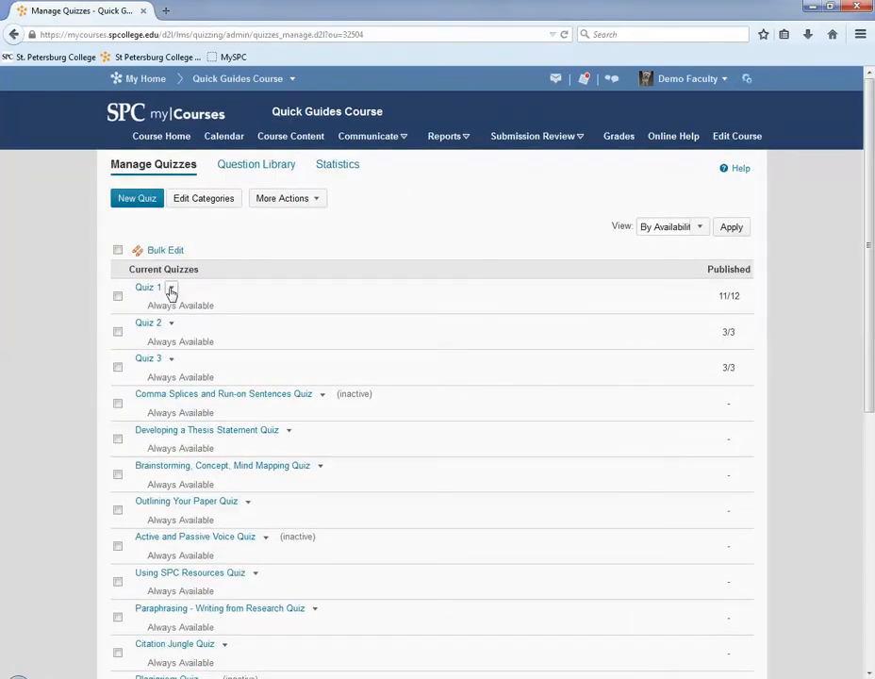
View Quiz 1's Statistics from its actions dropdown, showing the 59.23% class average.
left_click(171, 286)
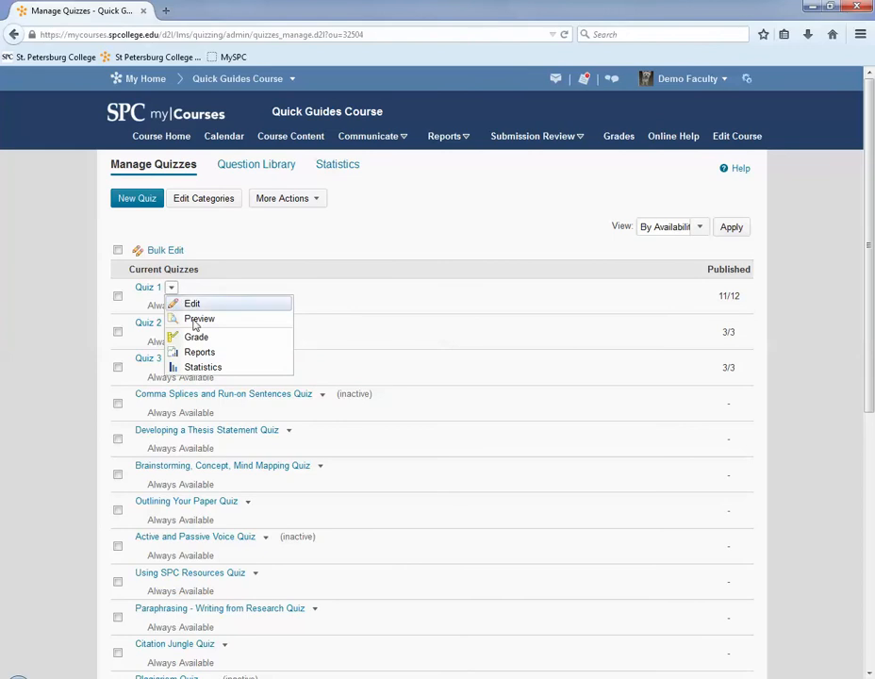
left_click(204, 365)
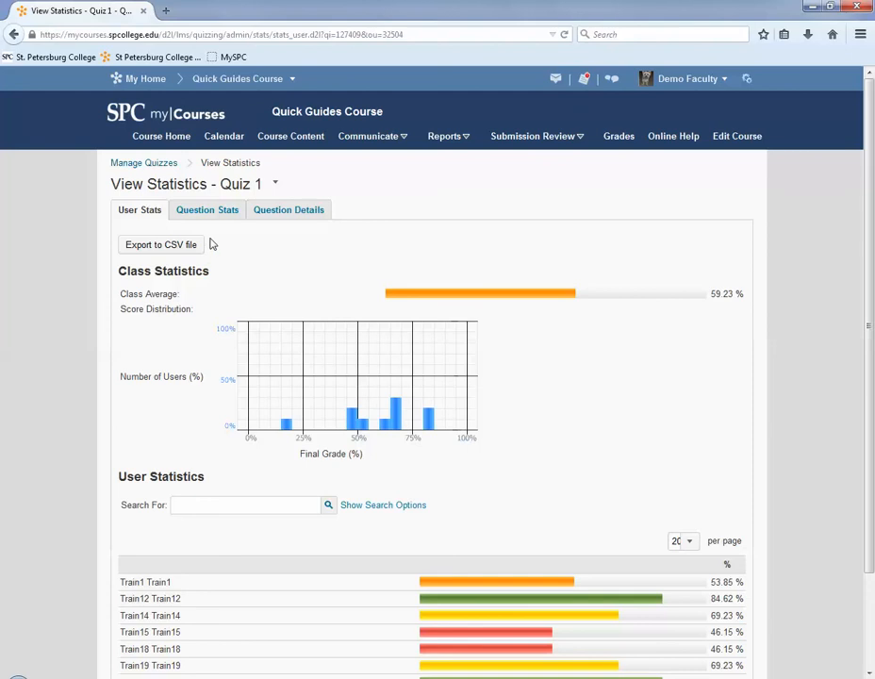
Show Quiz 1's Question Stats with the score graph and per-question percentage bars for Fragments questions.
left_click(208, 209)
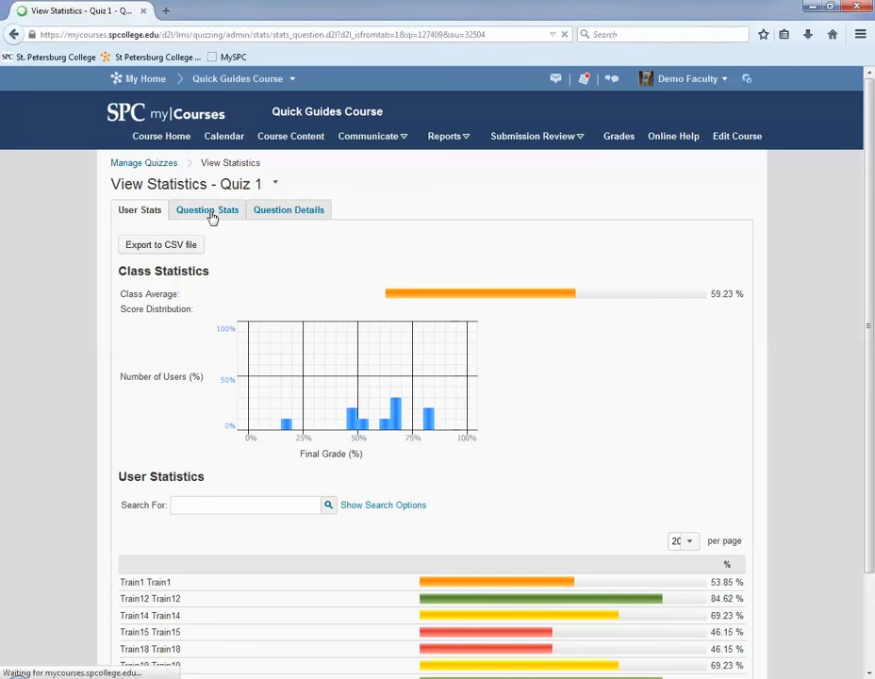
left_click(207, 209)
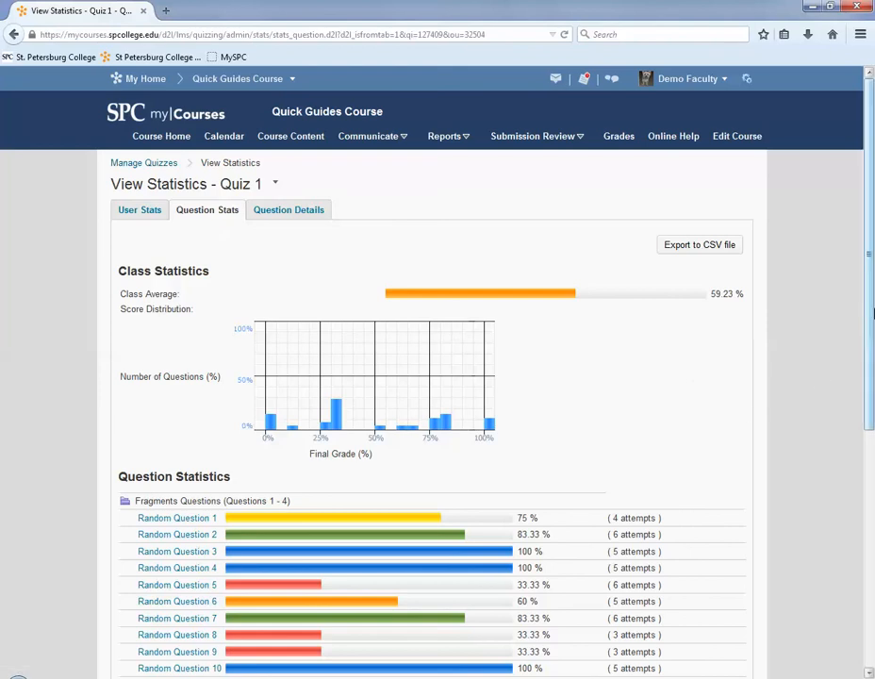
scroll("down", 3)
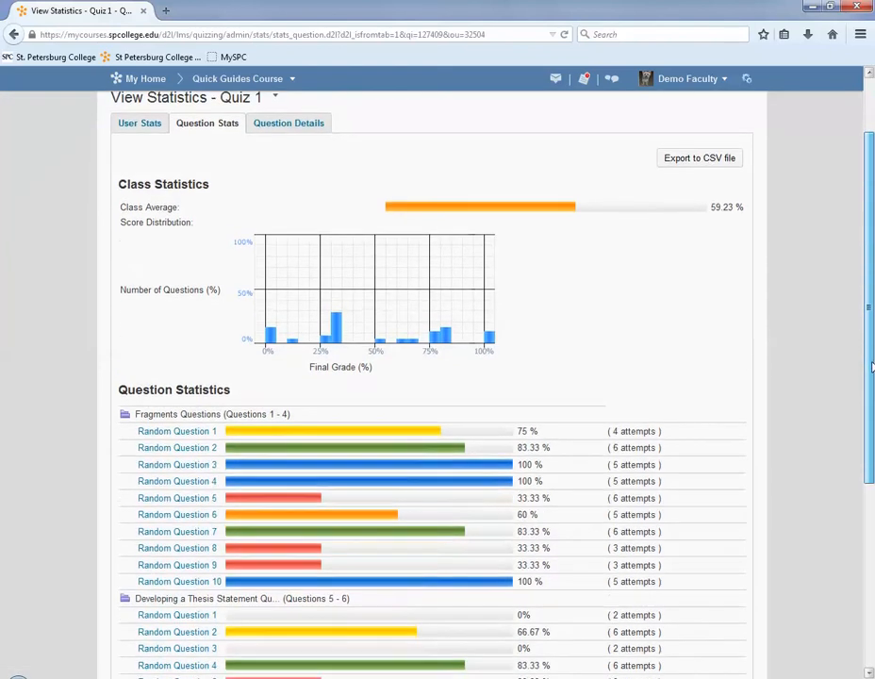
scroll("down", 3)
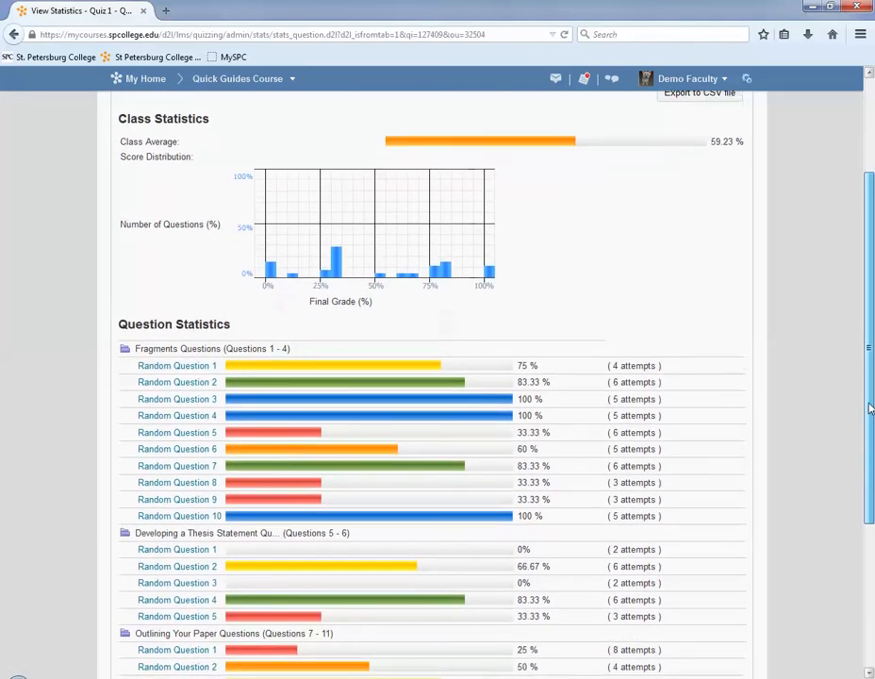
scroll("down", 3)
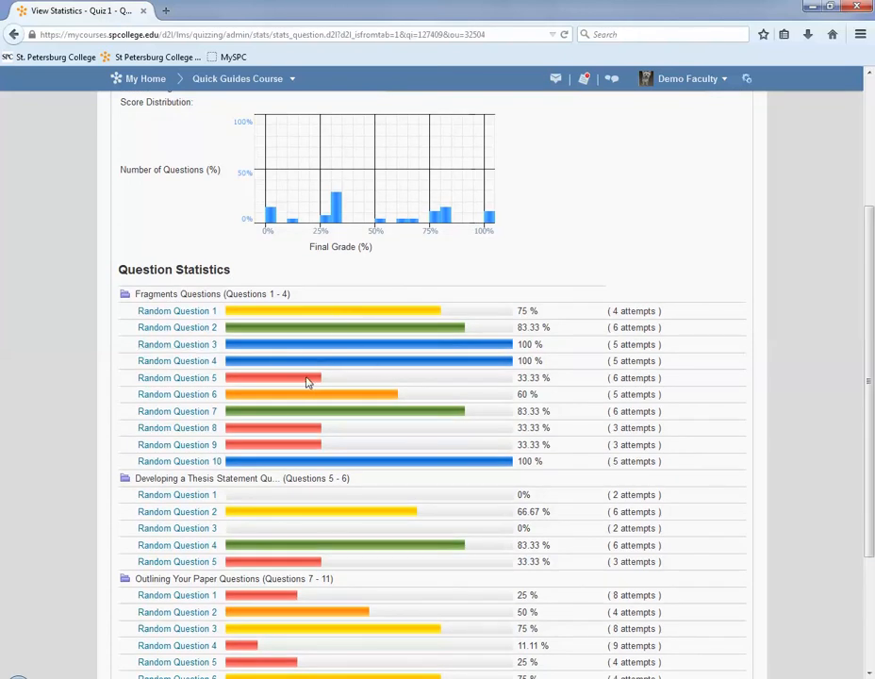
mouse_move(300, 385)
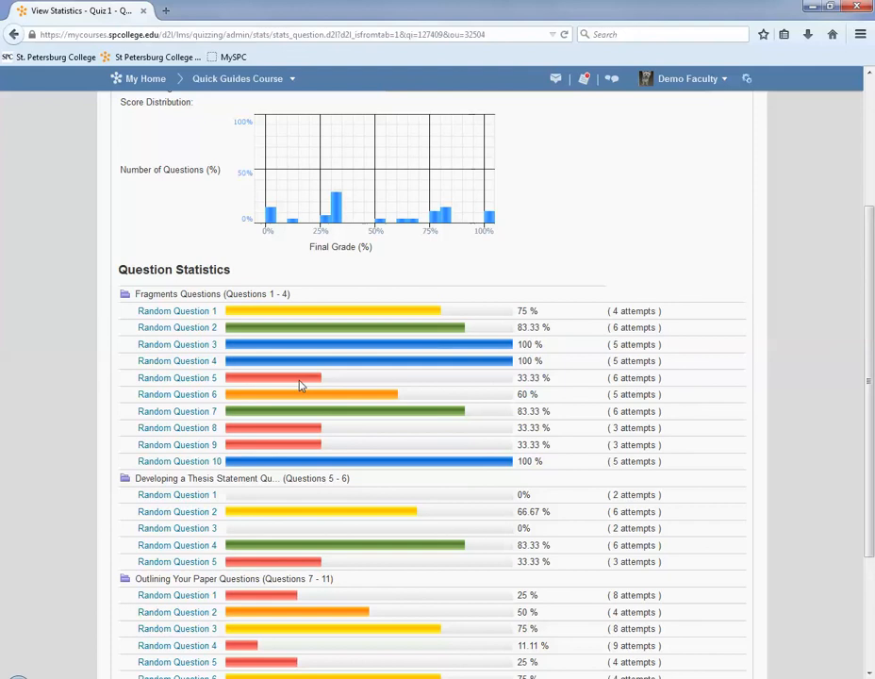
mouse_move(177, 377)
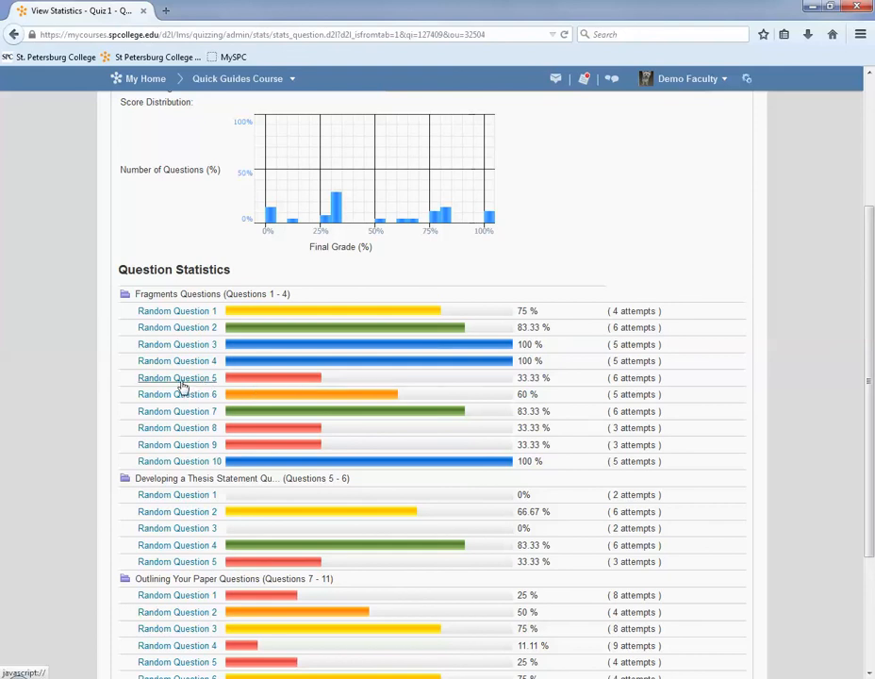
left_click(178, 377)
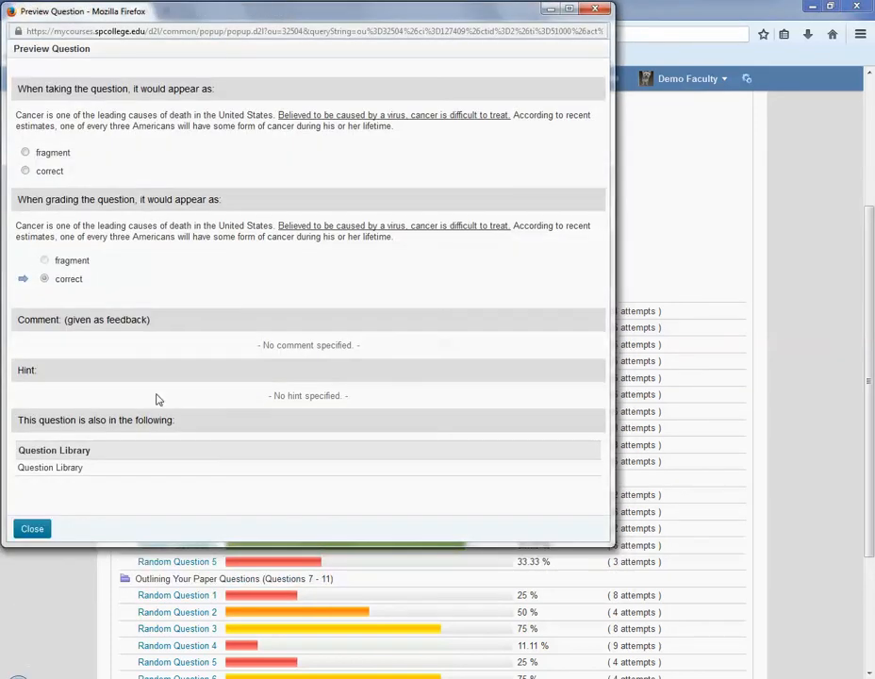
mouse_move(119, 471)
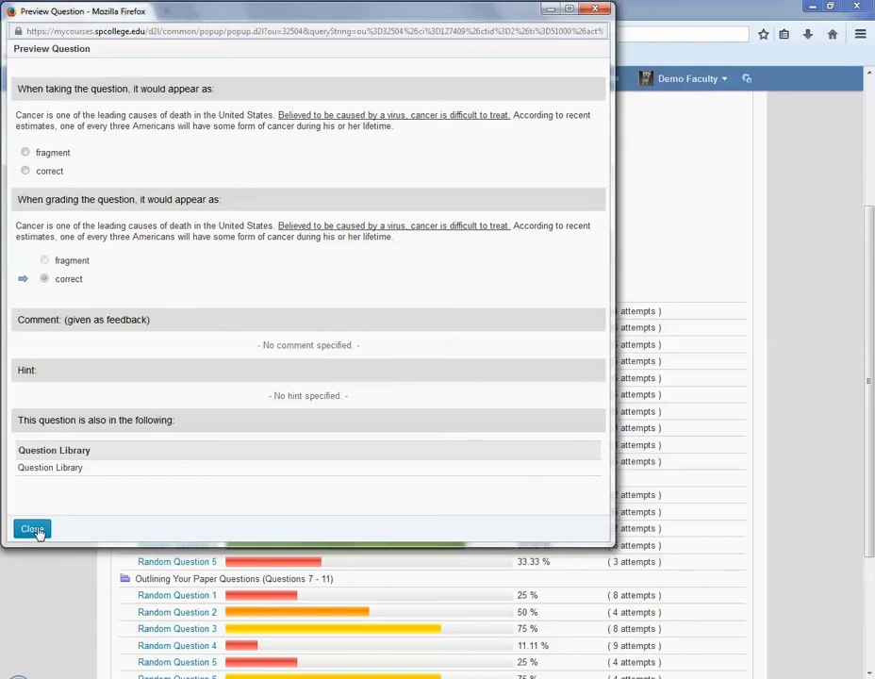
left_click(30, 528)
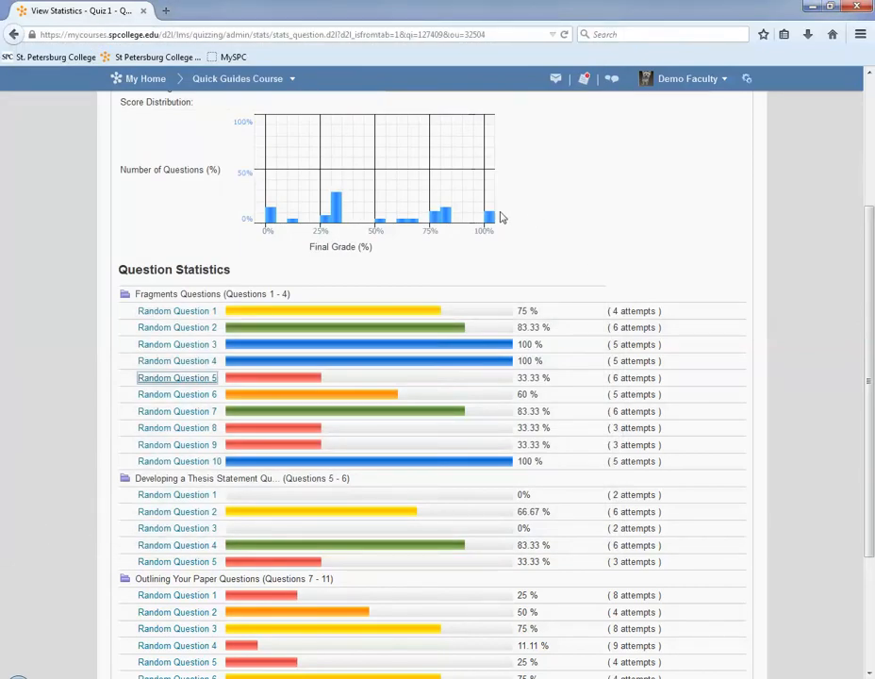
mouse_move(491, 216)
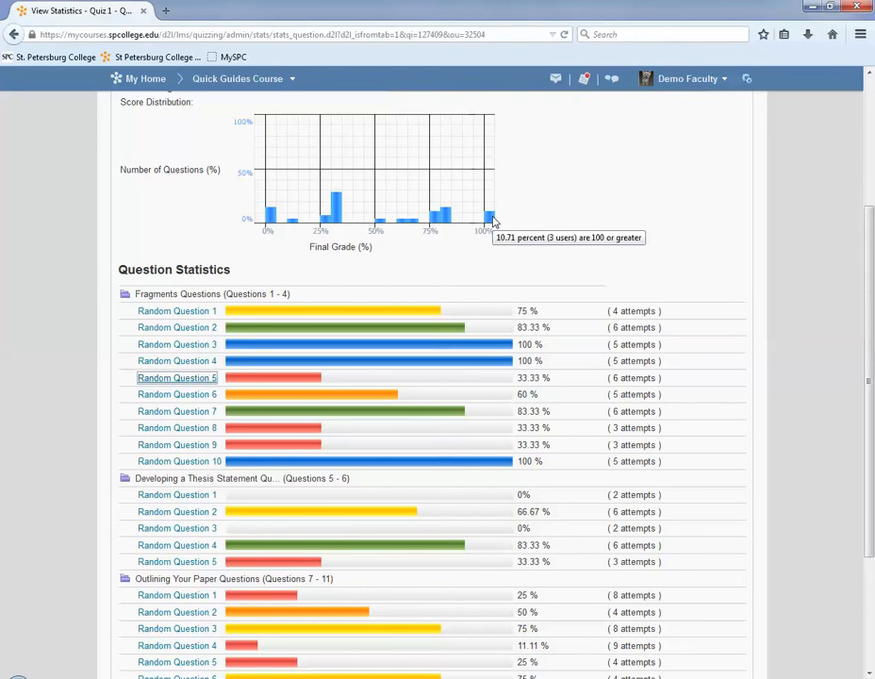
mouse_move(452, 226)
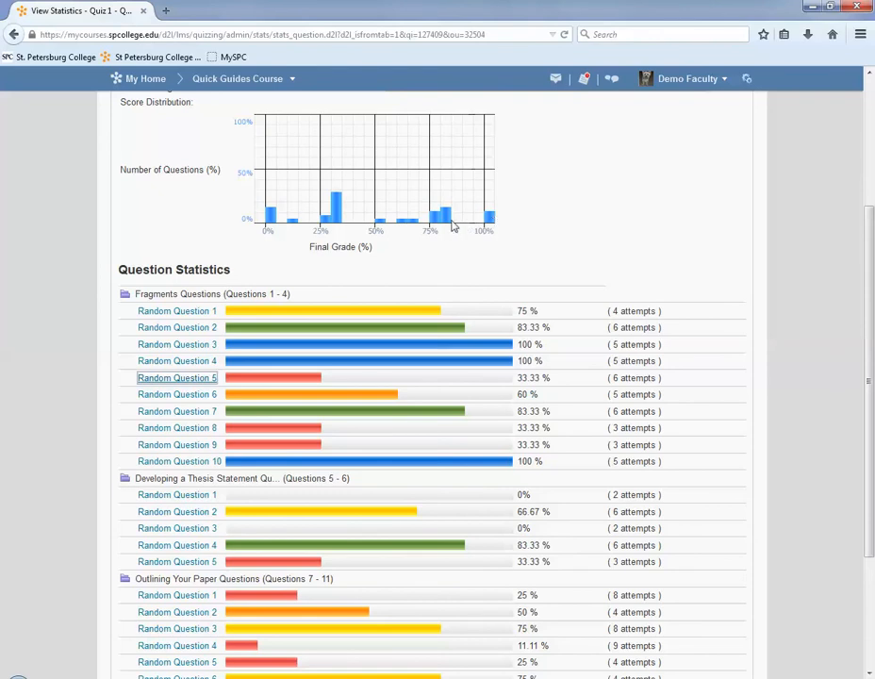
mouse_move(437, 222)
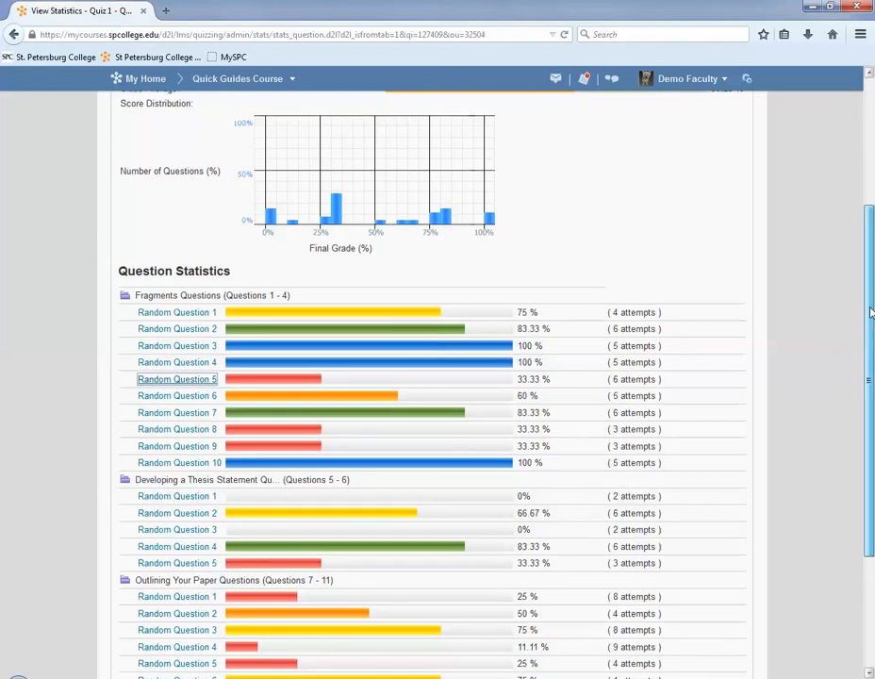
scroll("up", 3)
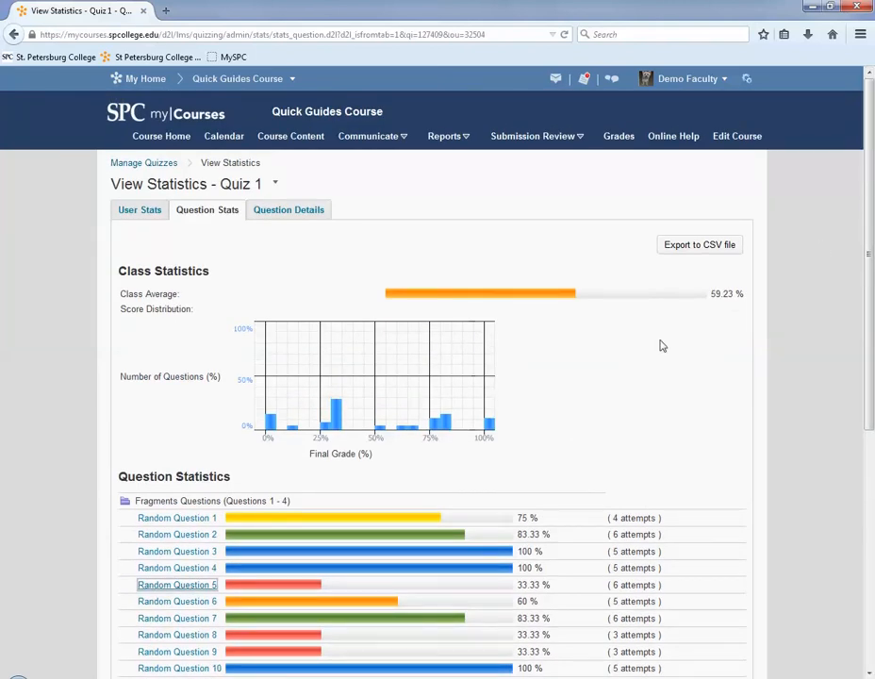